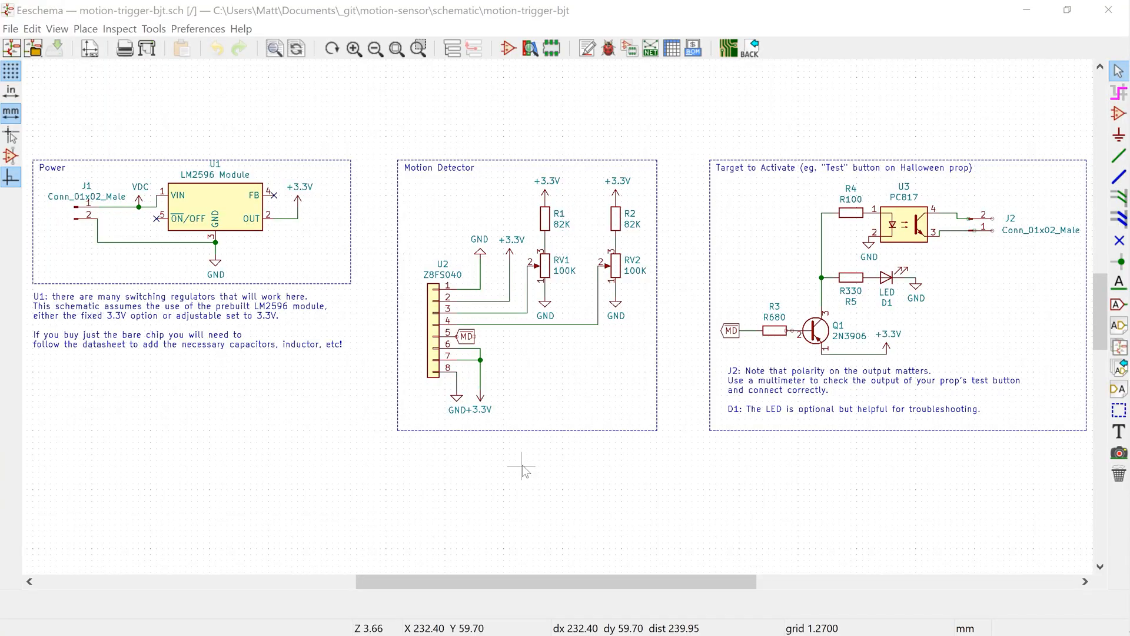
scroll("up", 3)
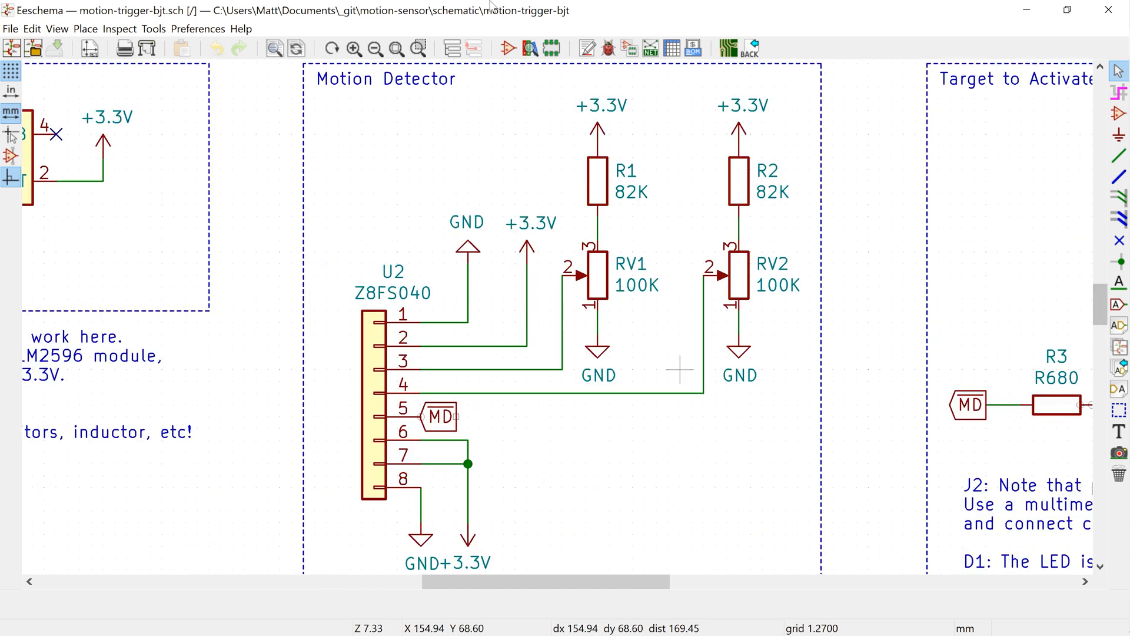
mouse_move(761, 71)
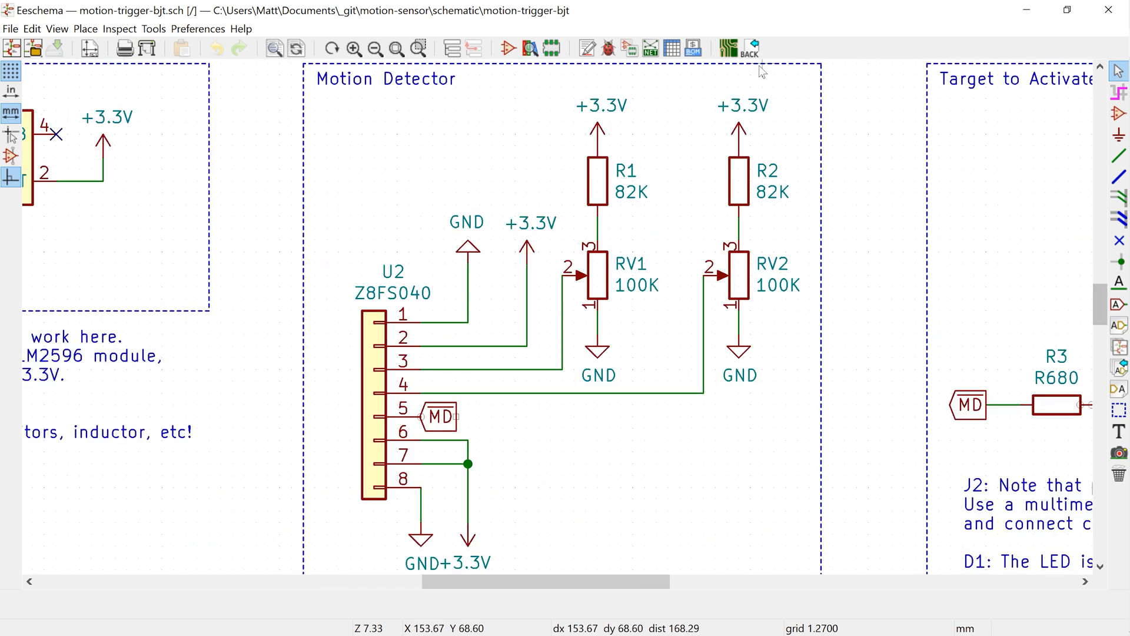